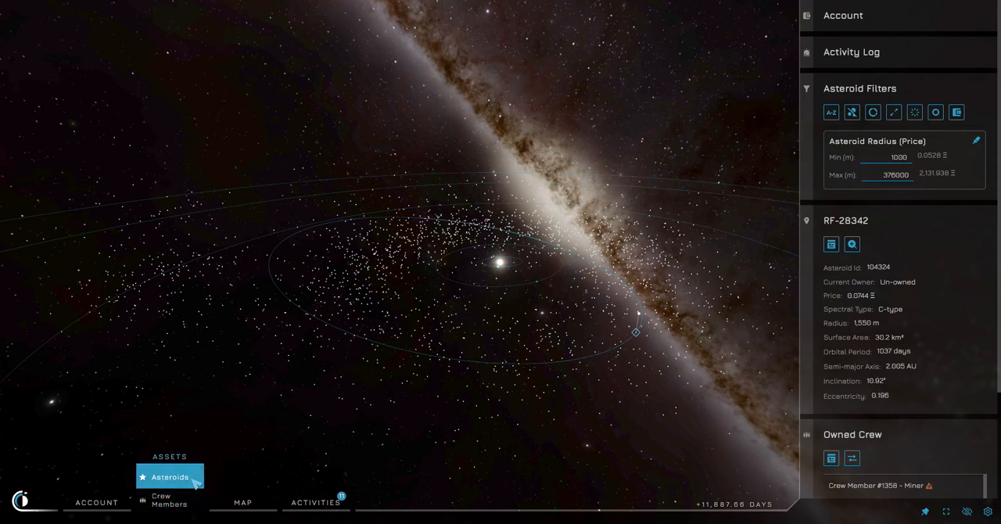
Step: Set the Asteroid Radius Max filter to 1500 m
{"action": "left_click", "coordinate": [242, 503]}
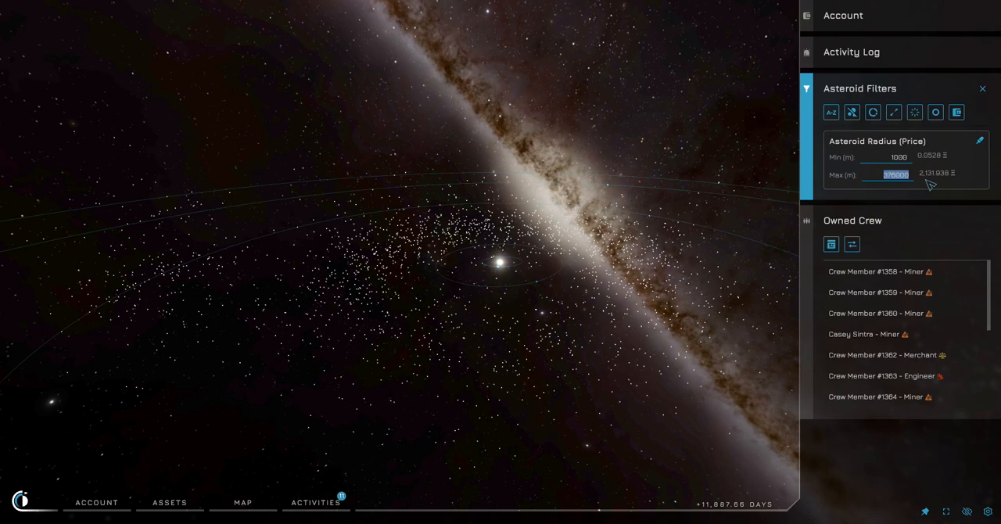
{"action": "type", "text": "1500"}
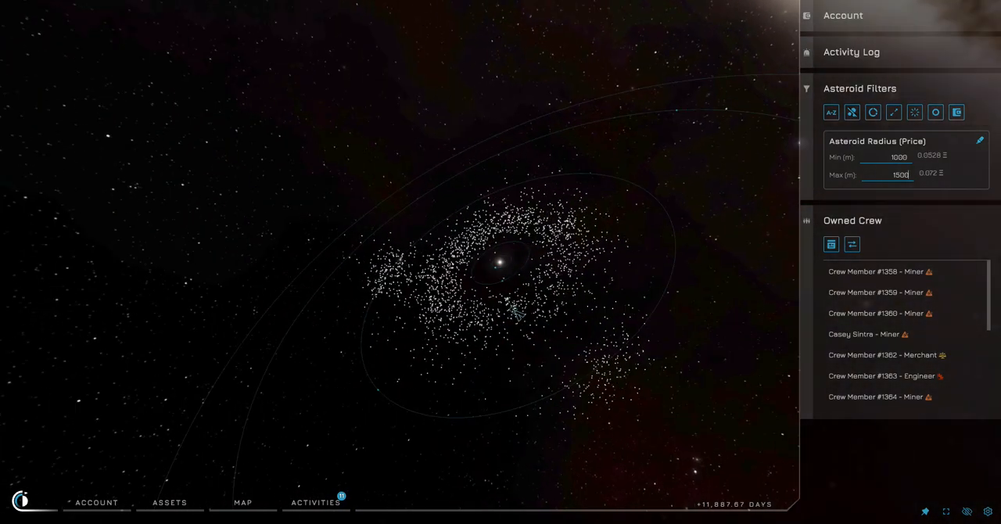
Step: Select asteroid GL-59176, review its full details, then return to the map
{"action": "left_click", "coordinate": [513, 312]}
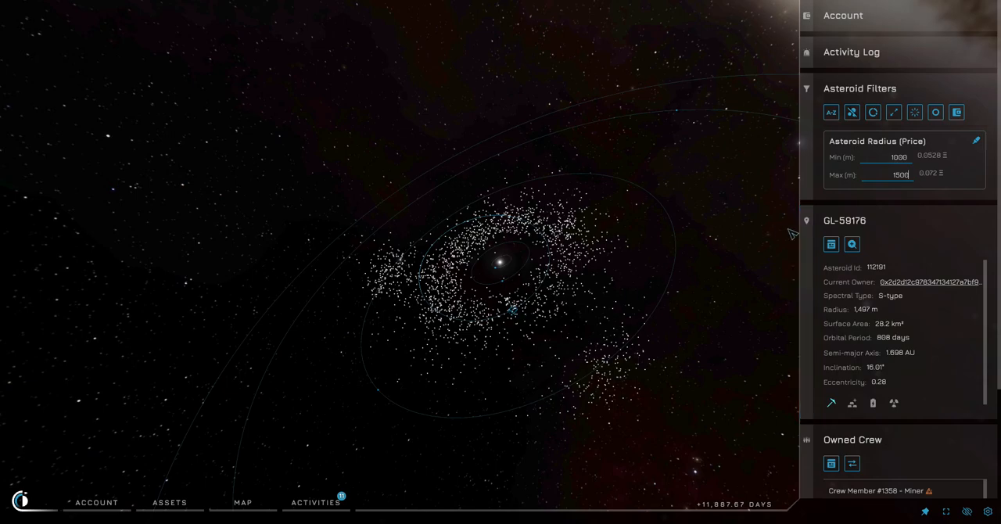
{"action": "mouse_move", "coordinate": [516, 316]}
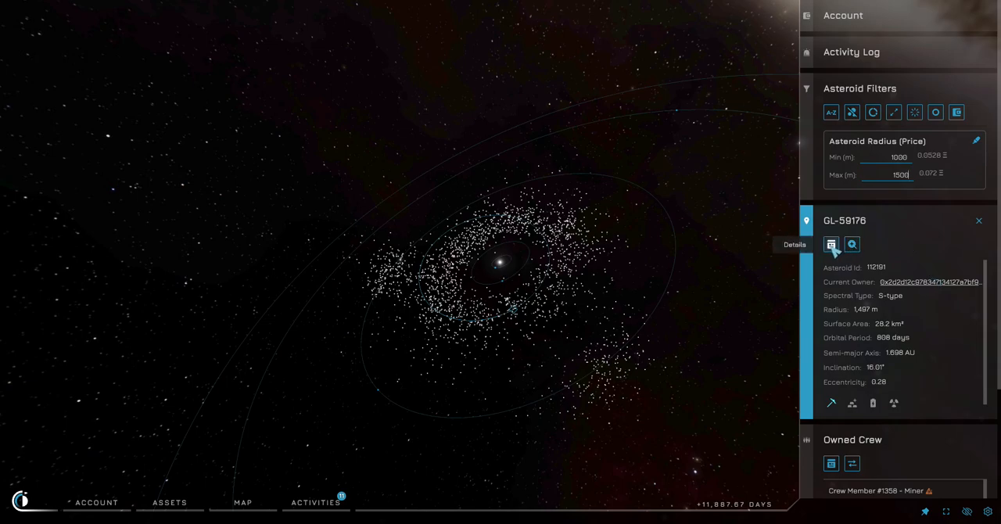
{"action": "left_click", "coordinate": [832, 244]}
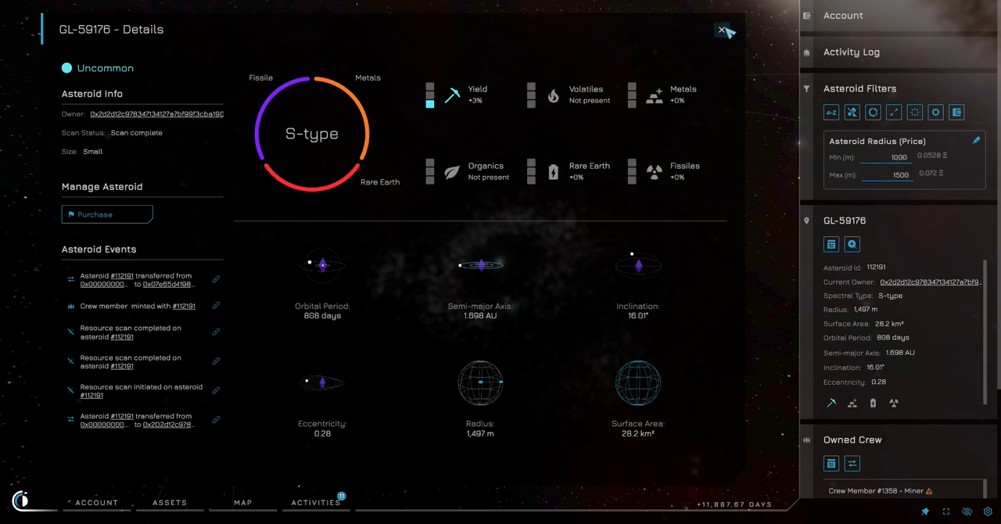
{"action": "left_click", "coordinate": [721, 30]}
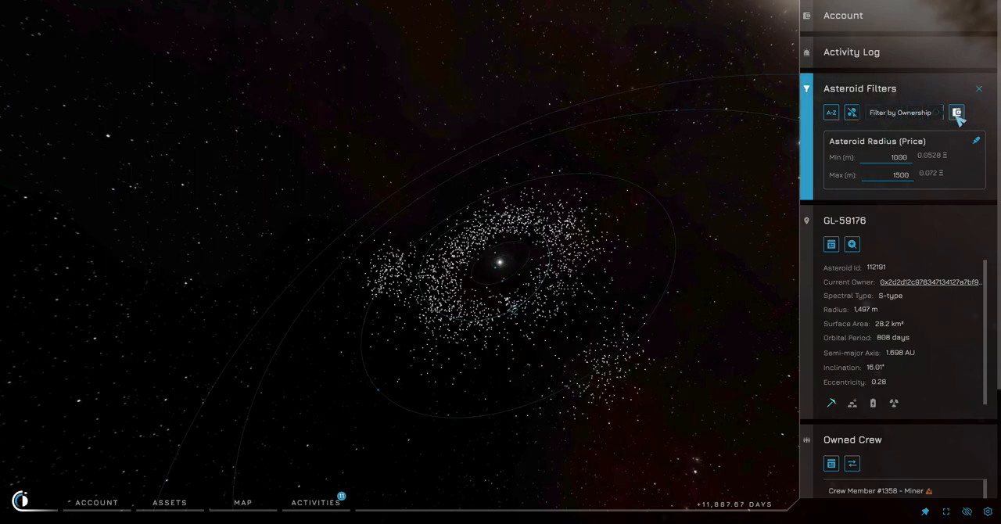
Step: Add an ownership filter excluding owned asteroids and select un-owned asteroid VP-13873
{"action": "left_click", "coordinate": [958, 113]}
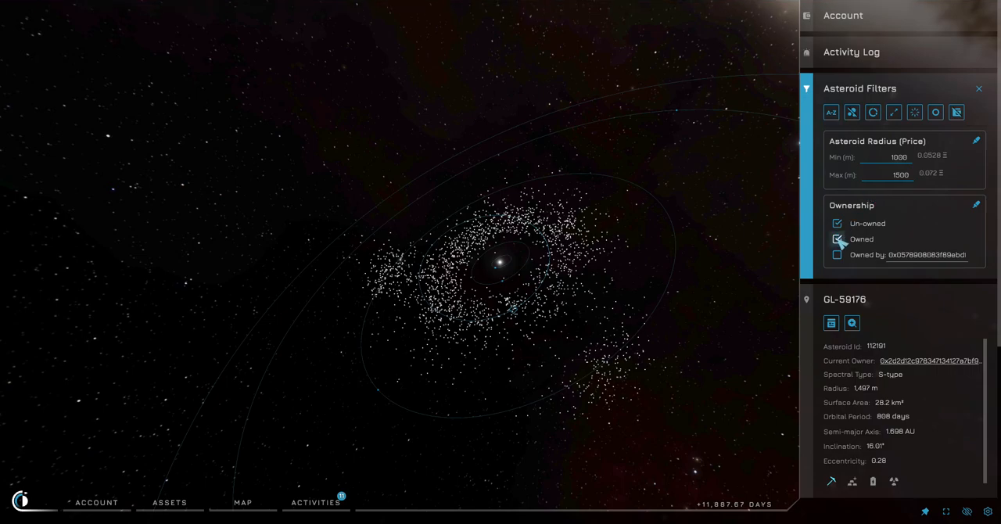
{"action": "left_click", "coordinate": [837, 238]}
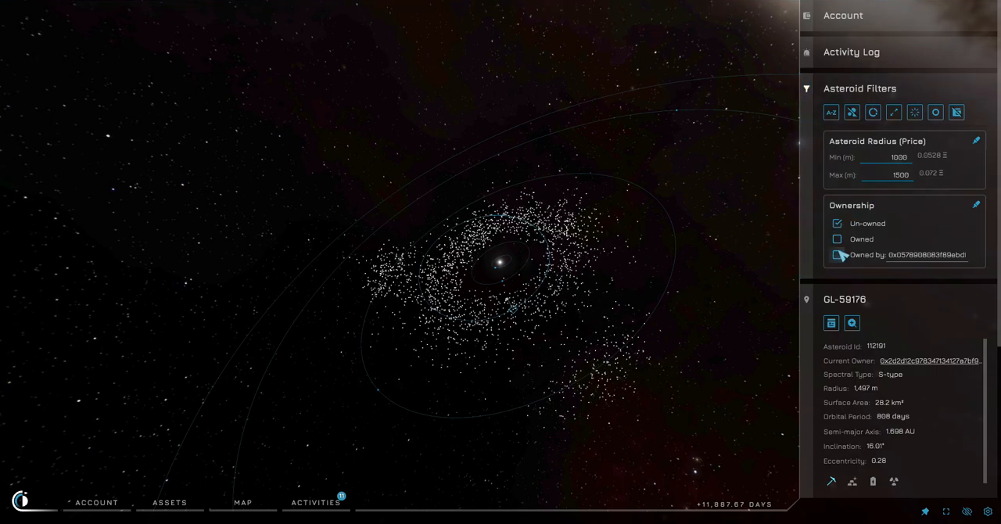
{"action": "left_click", "coordinate": [836, 254]}
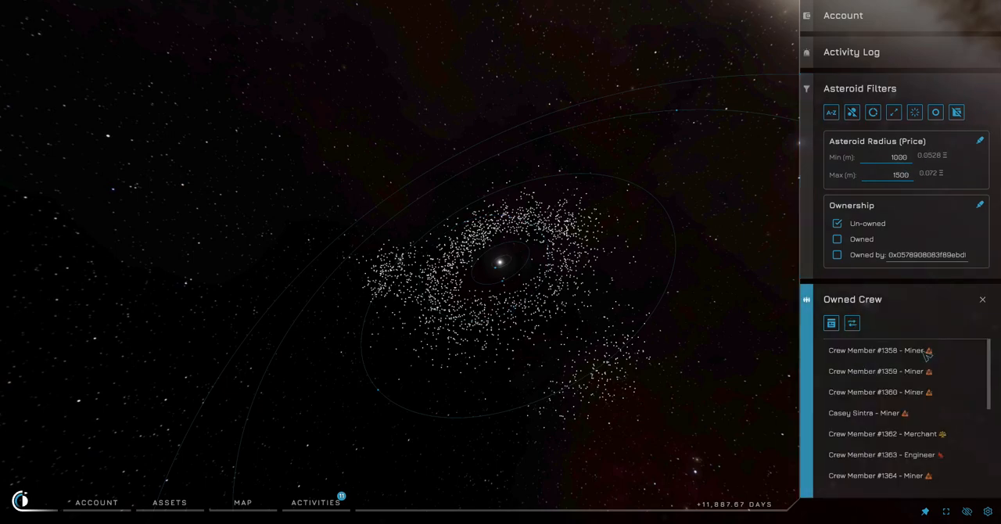
{"action": "left_click", "coordinate": [982, 300]}
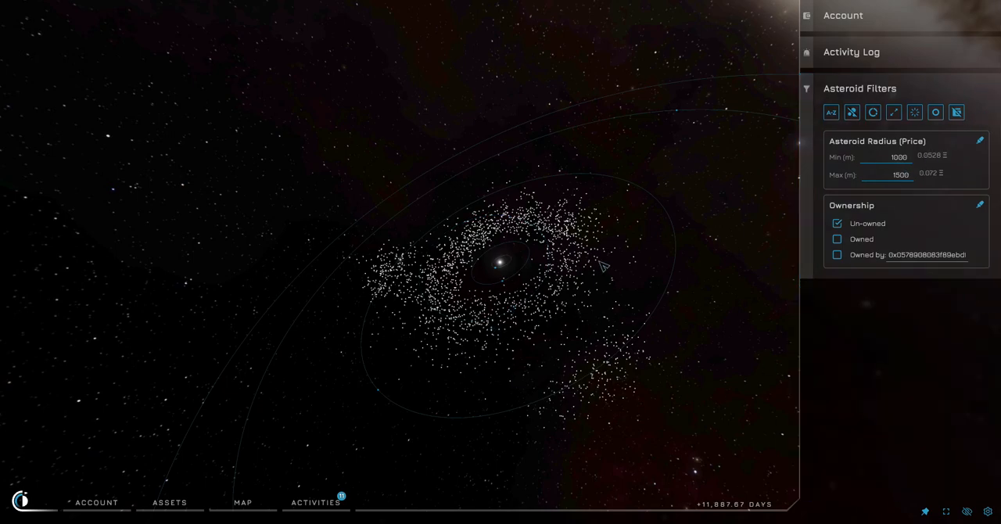
{"action": "left_click", "coordinate": [575, 248]}
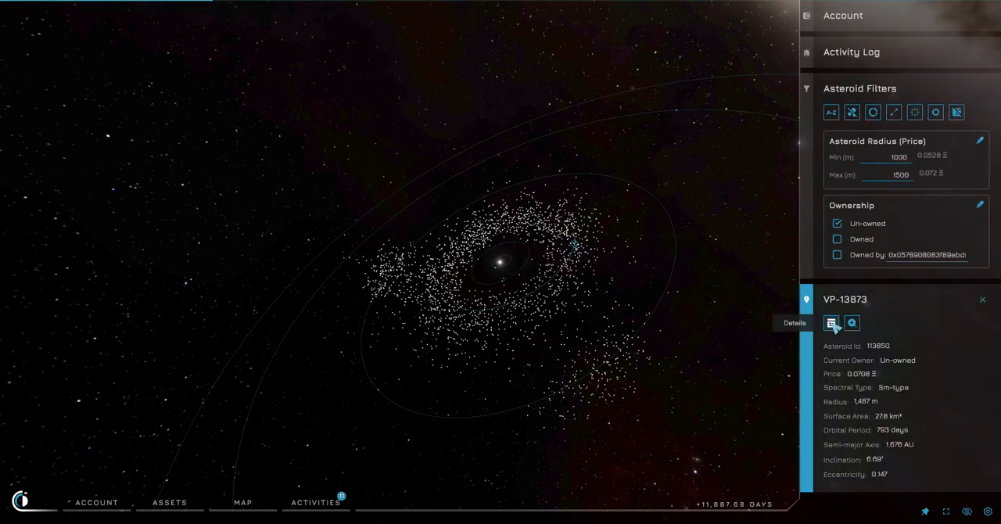
Step: Purchase asteroid VP-13873 from its details page and approve the sale in Argent X
{"action": "left_click", "coordinate": [833, 322]}
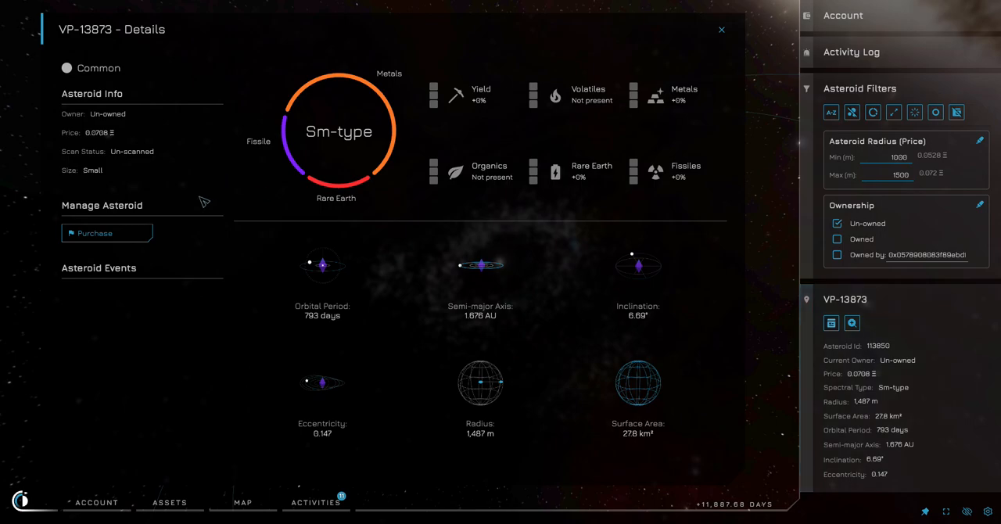
{"action": "mouse_move", "coordinate": [102, 233]}
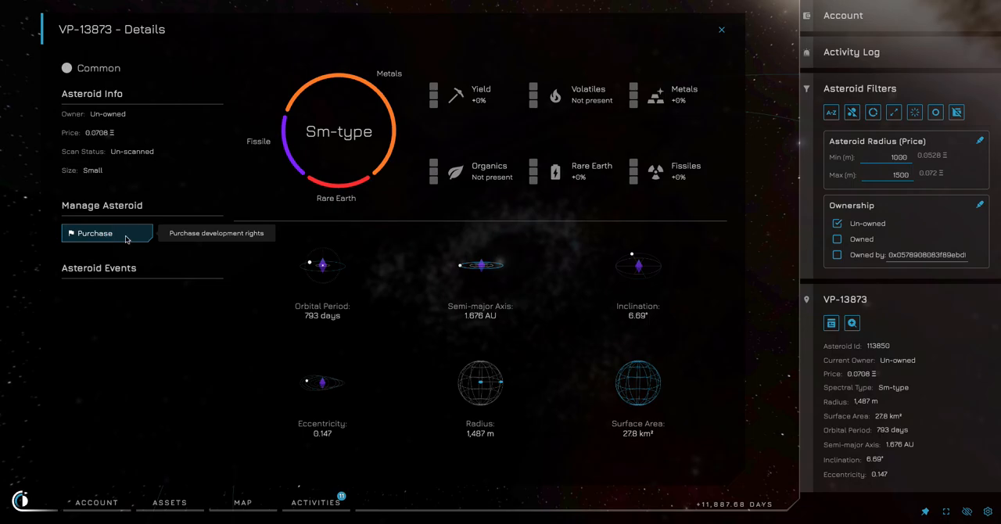
{"action": "left_click", "coordinate": [94, 233]}
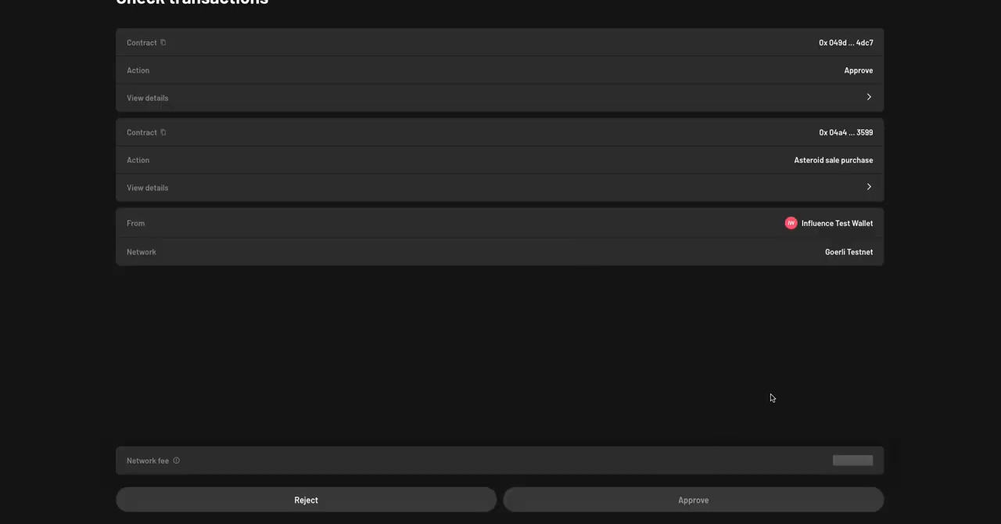
{"action": "mouse_move", "coordinate": [469, 373]}
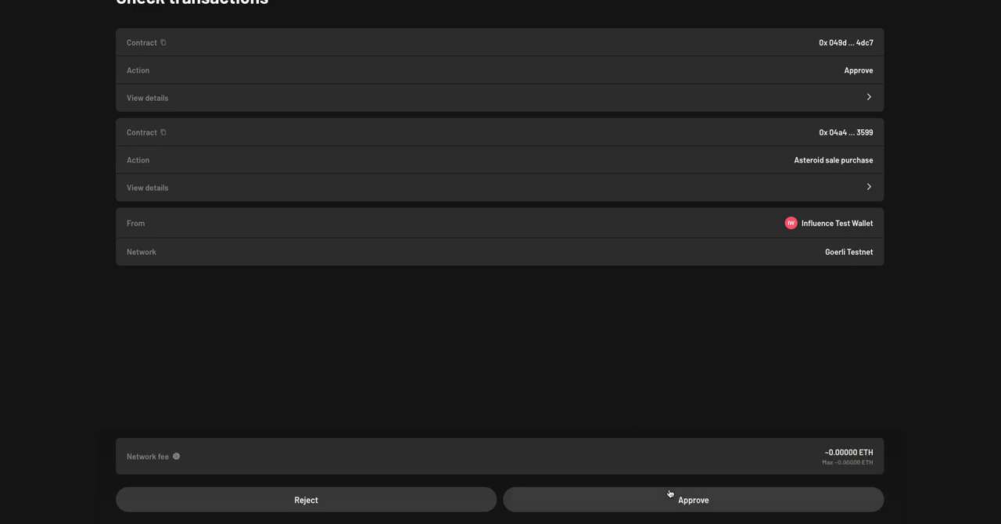
{"action": "left_click", "coordinate": [692, 501]}
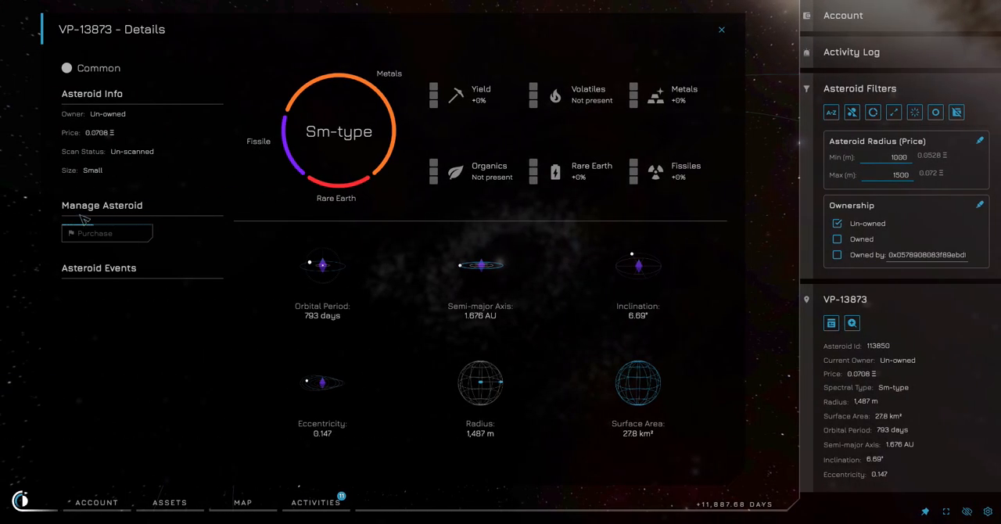
{"action": "mouse_move", "coordinate": [87, 231]}
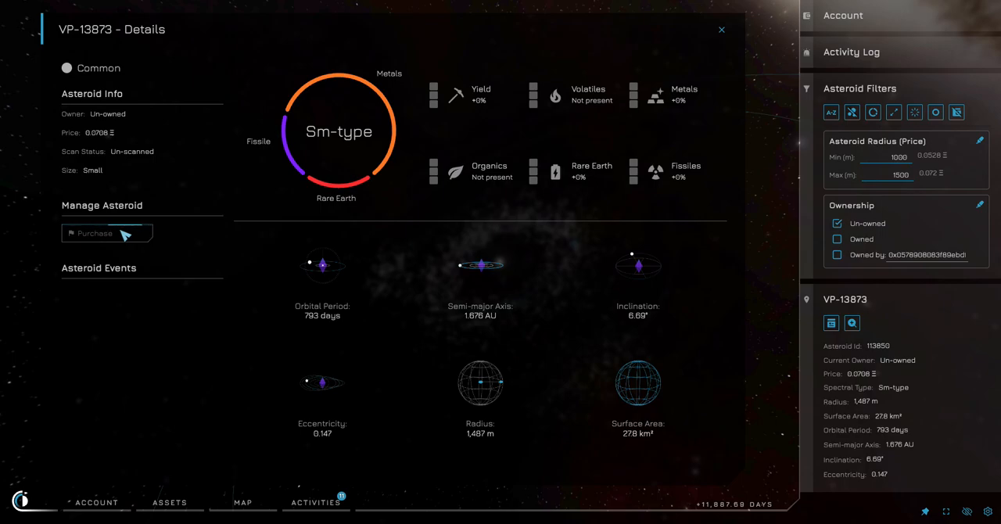
{"action": "mouse_move", "coordinate": [341, 203]}
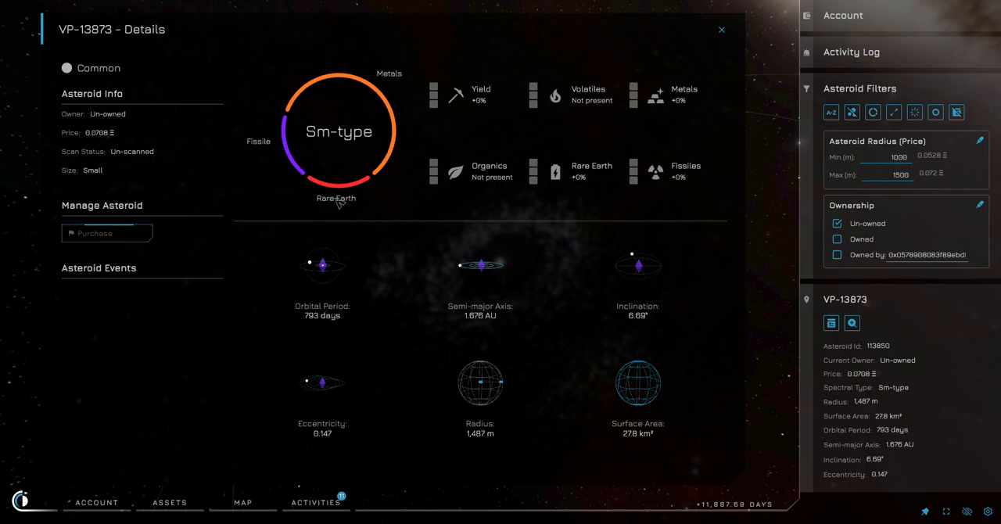